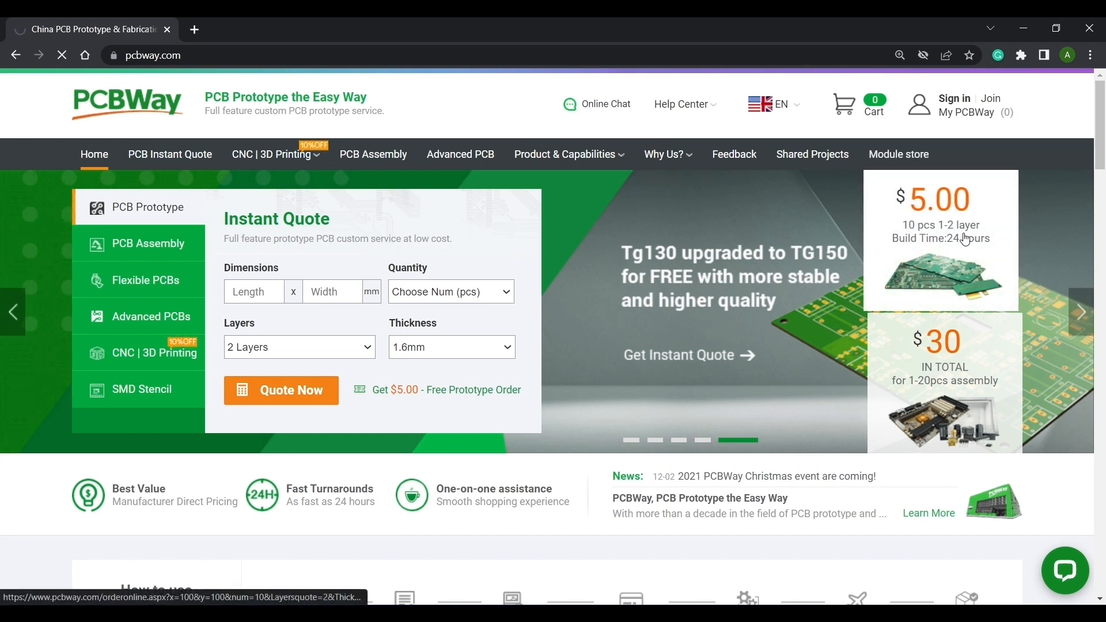
Bring up PCBWay's instant quote form and scroll through the PCB specification options.
click(281, 389)
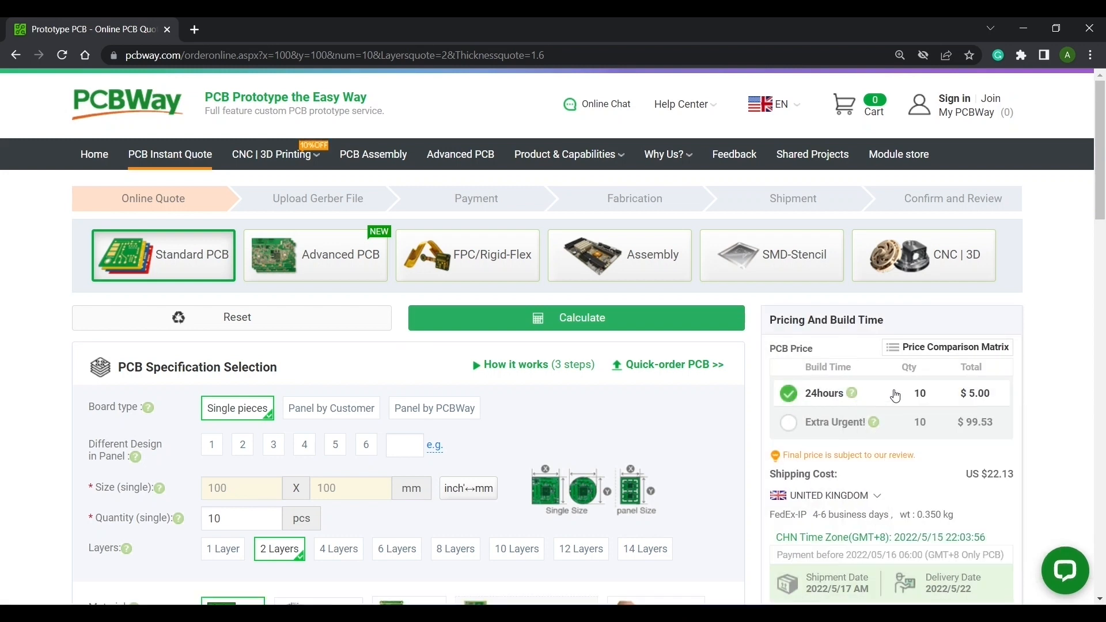
scroll(down, 3)
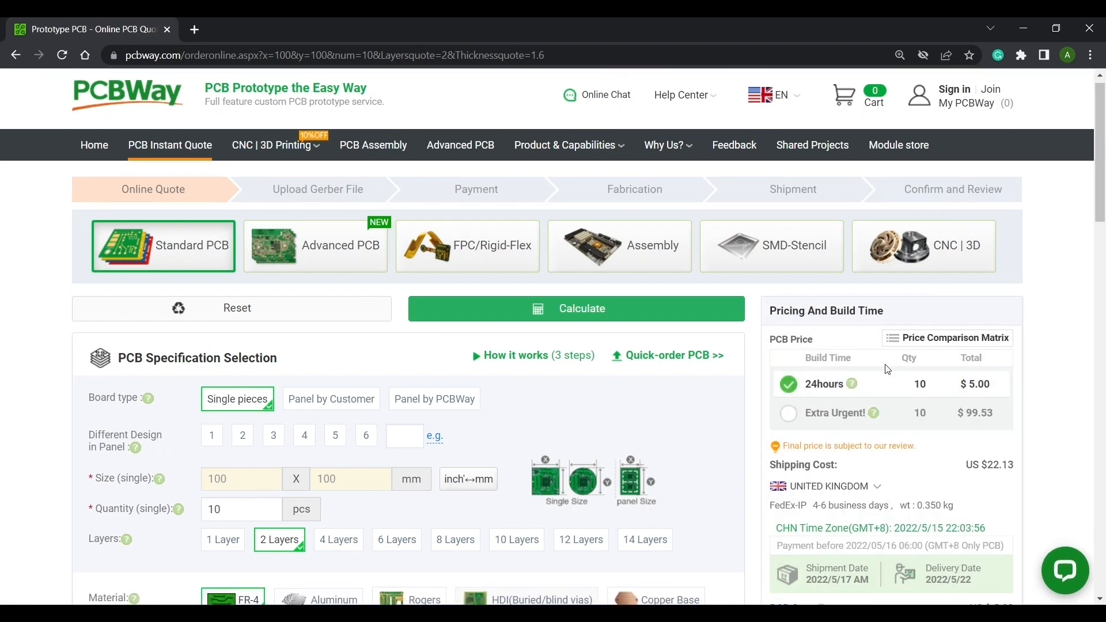
scroll(down, 3)
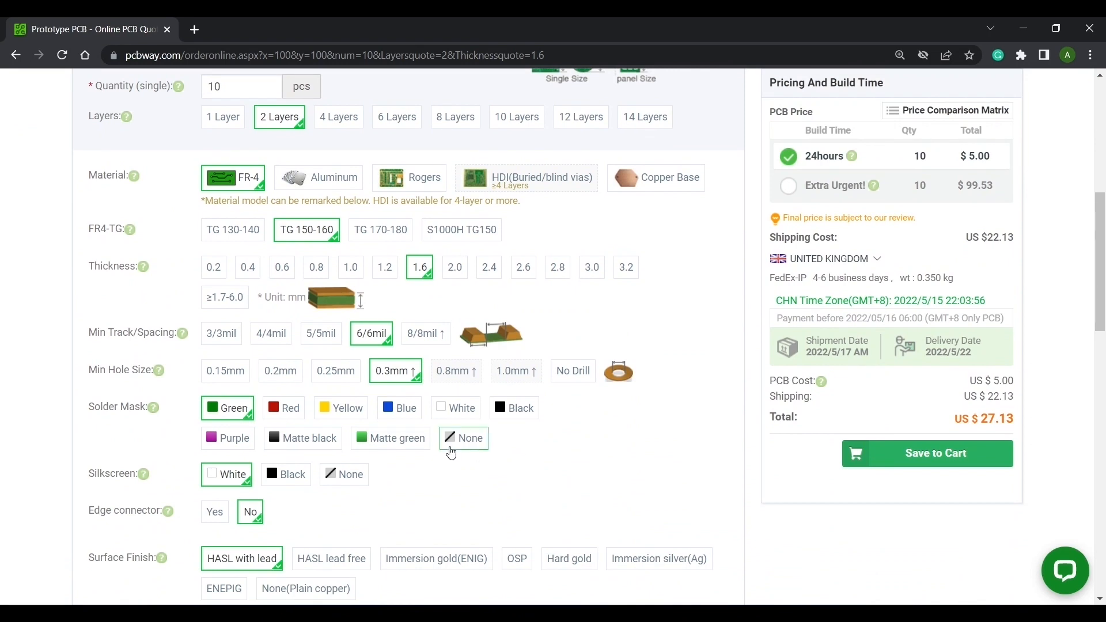
mouse_move(595, 408)
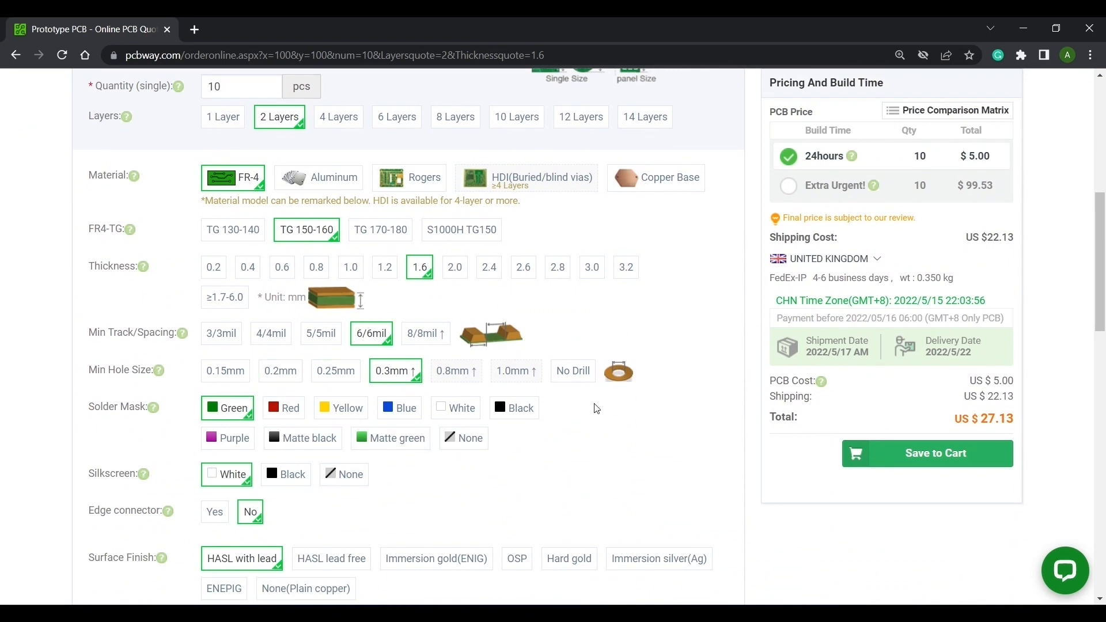
mouse_move(638, 473)
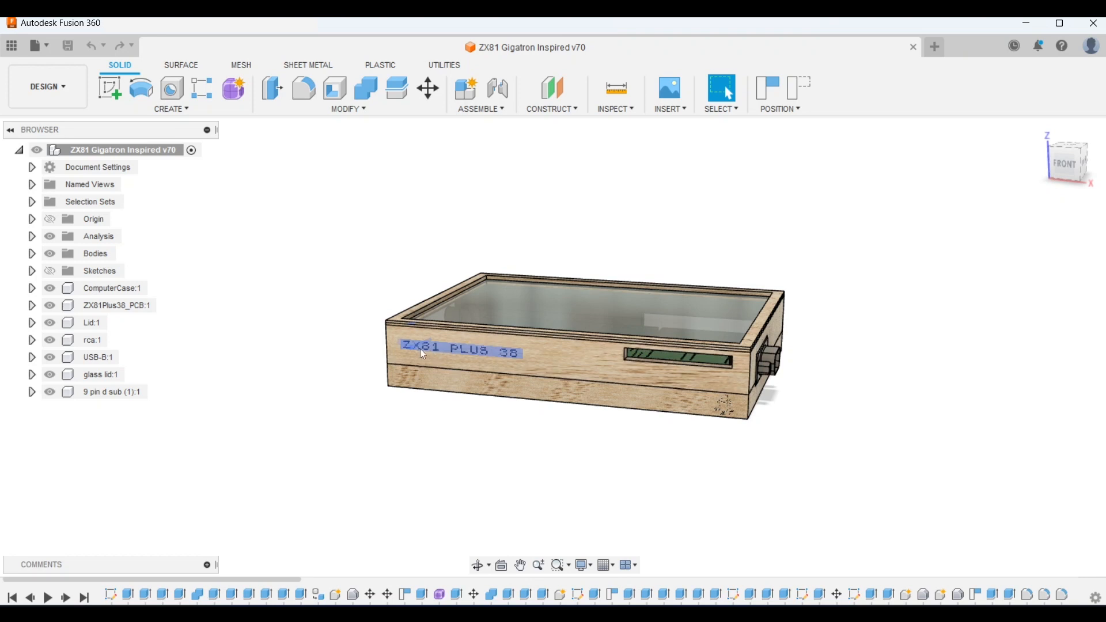
mouse_move(510, 360)
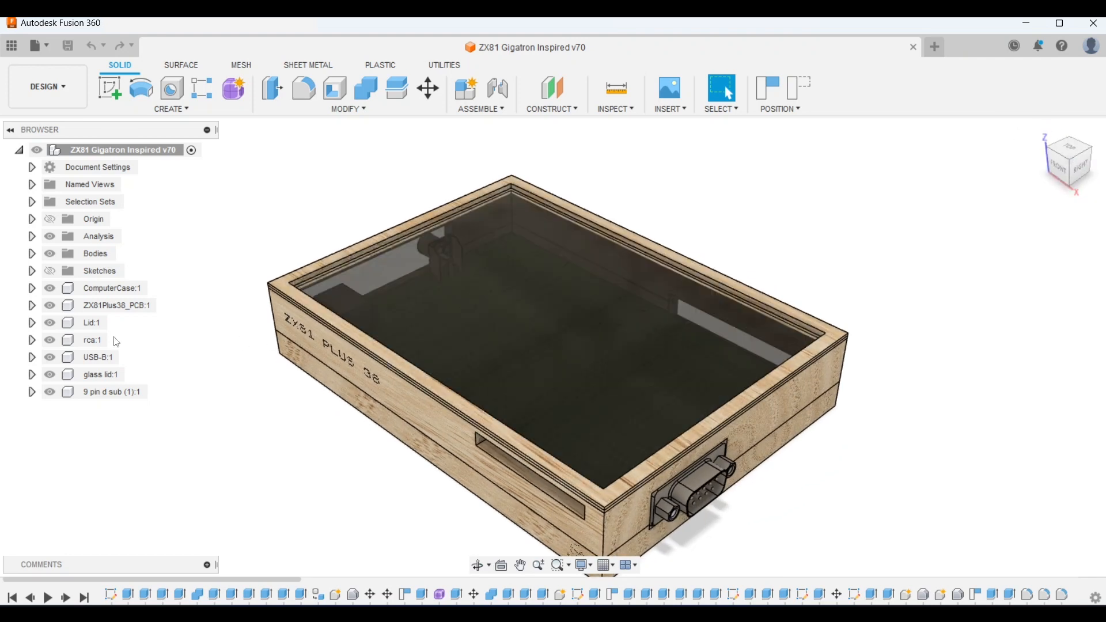
mouse_move(136, 326)
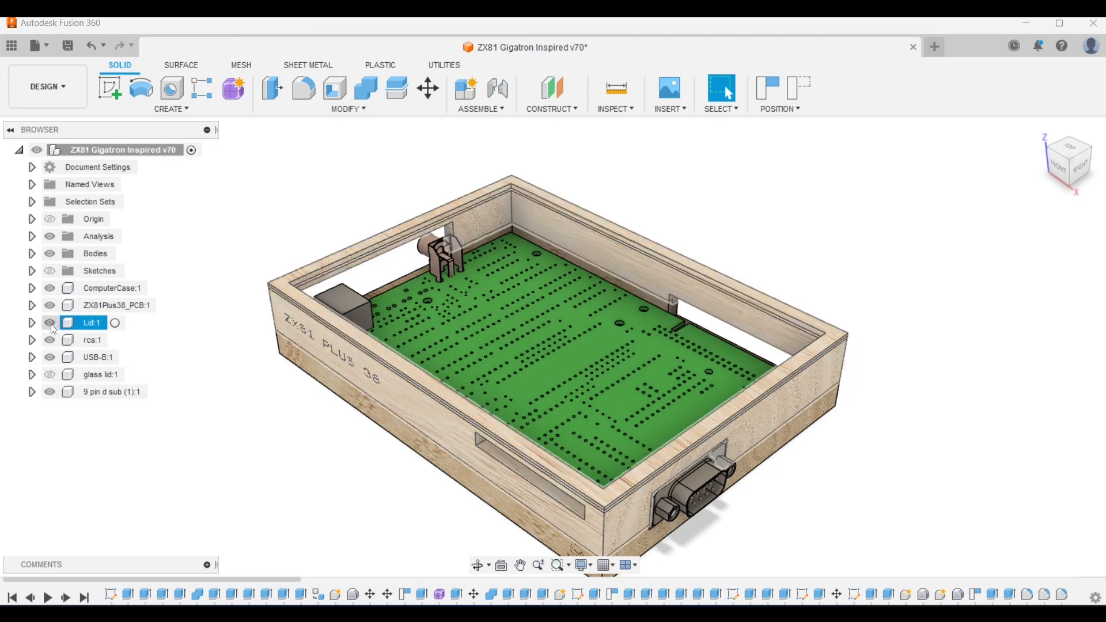
Hide Lid:1 in the Browser to expose the ZX81 Plus 38 circuit board.
click(49, 322)
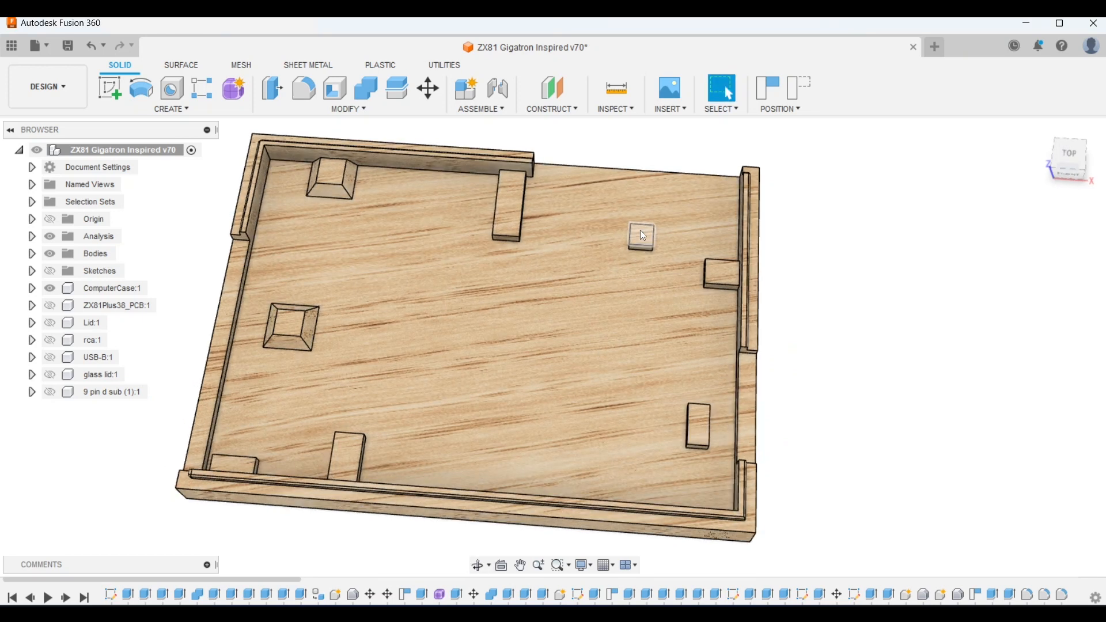
mouse_move(505, 200)
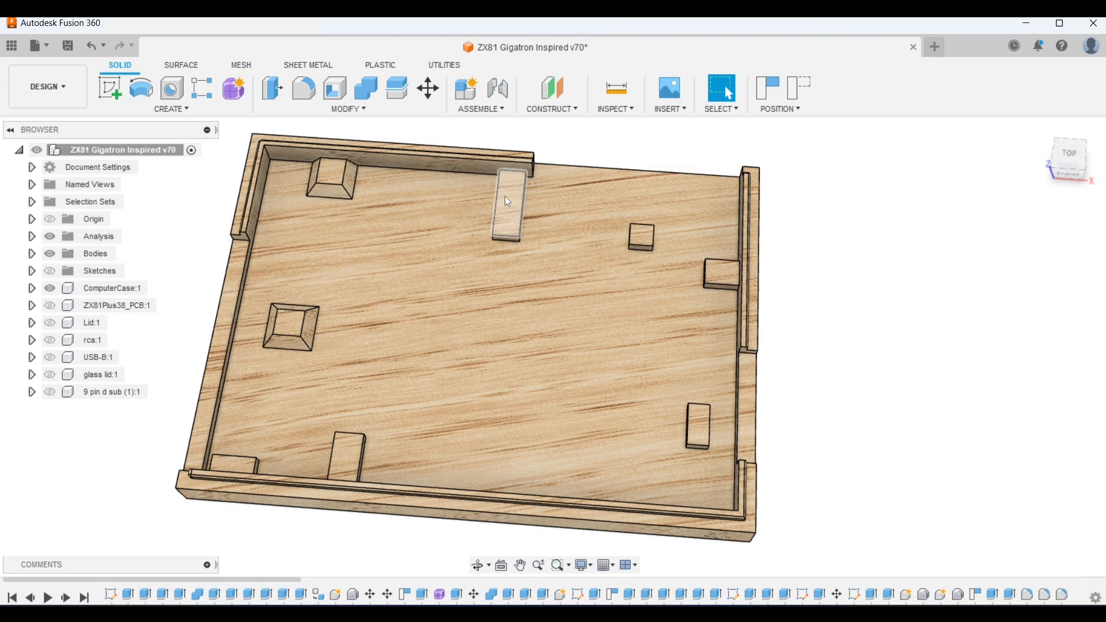
mouse_move(509, 215)
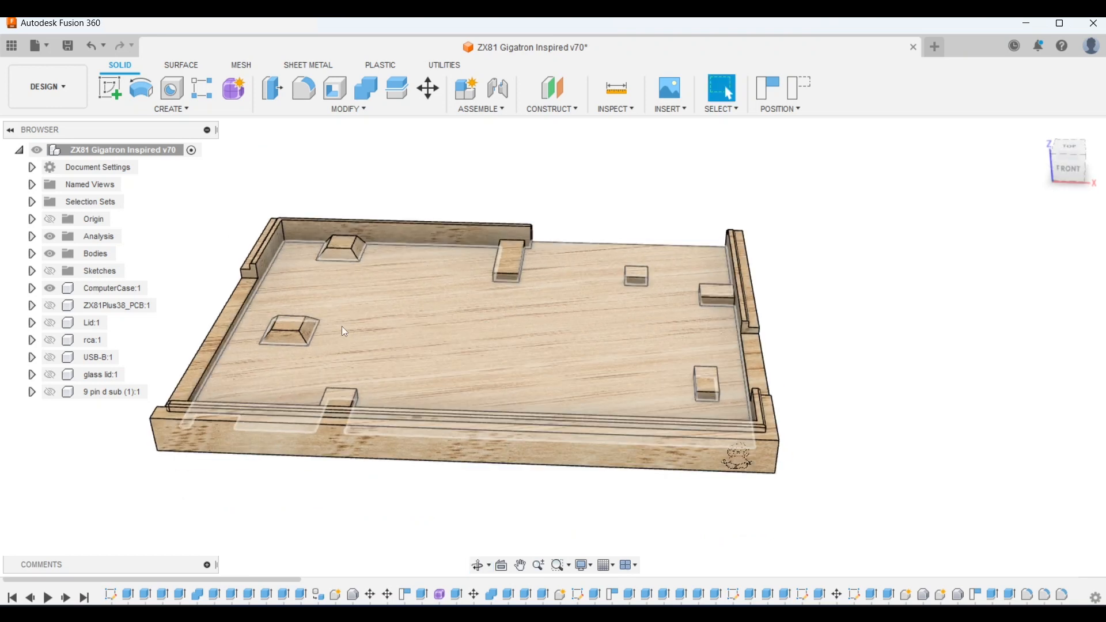
mouse_move(548, 360)
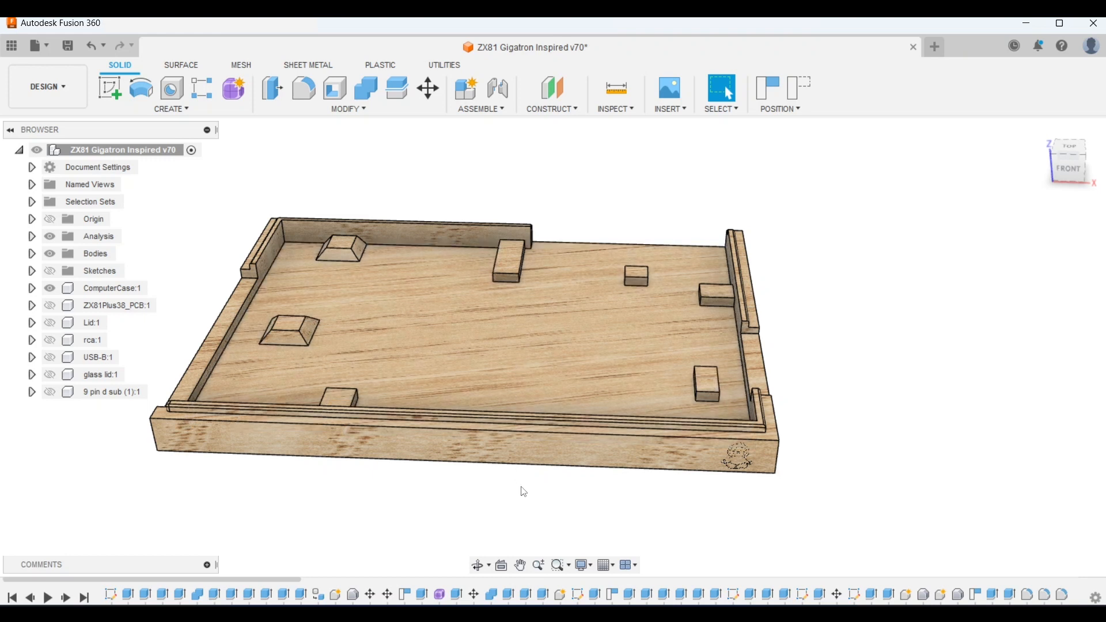
mouse_move(550, 500)
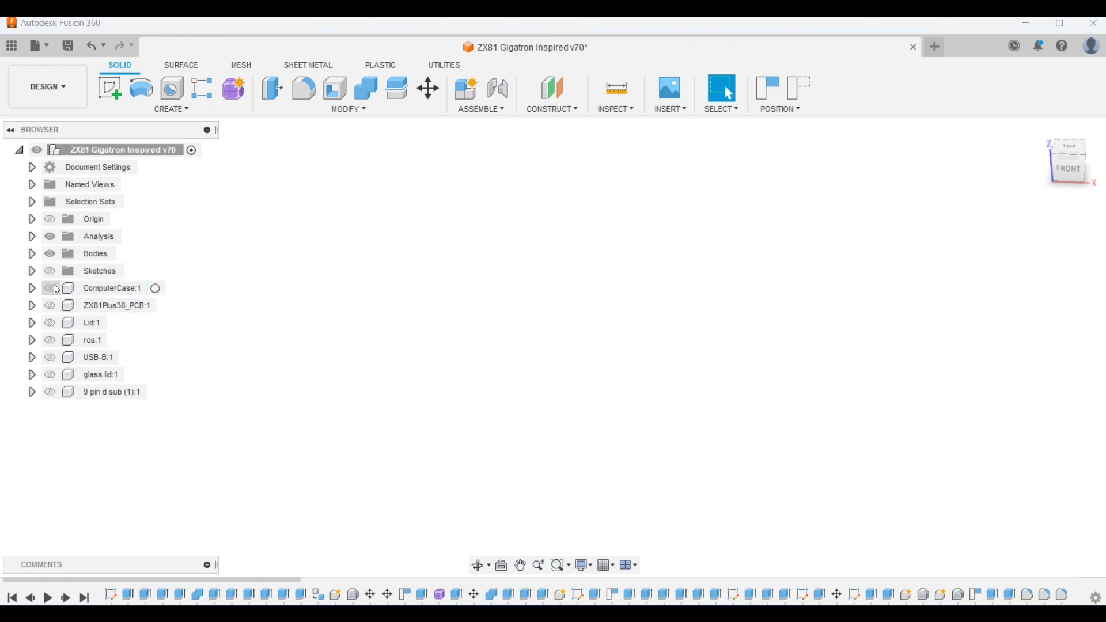
Show Lid:1 and glass lid:1, then orbit the lid to view its cutout from both sides.
click(99, 374)
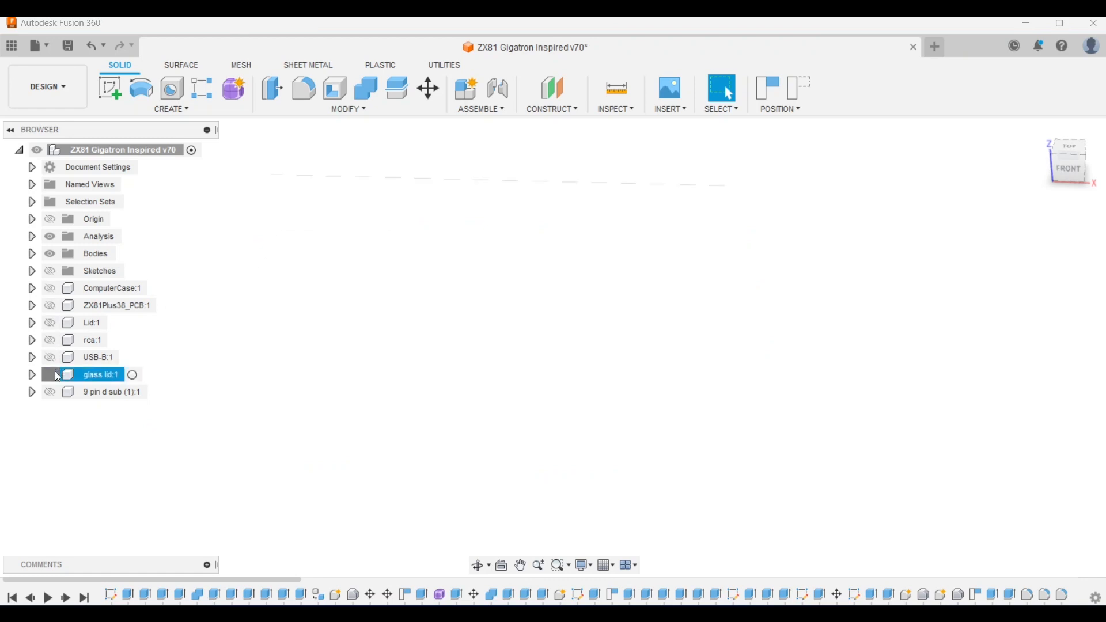
click(49, 374)
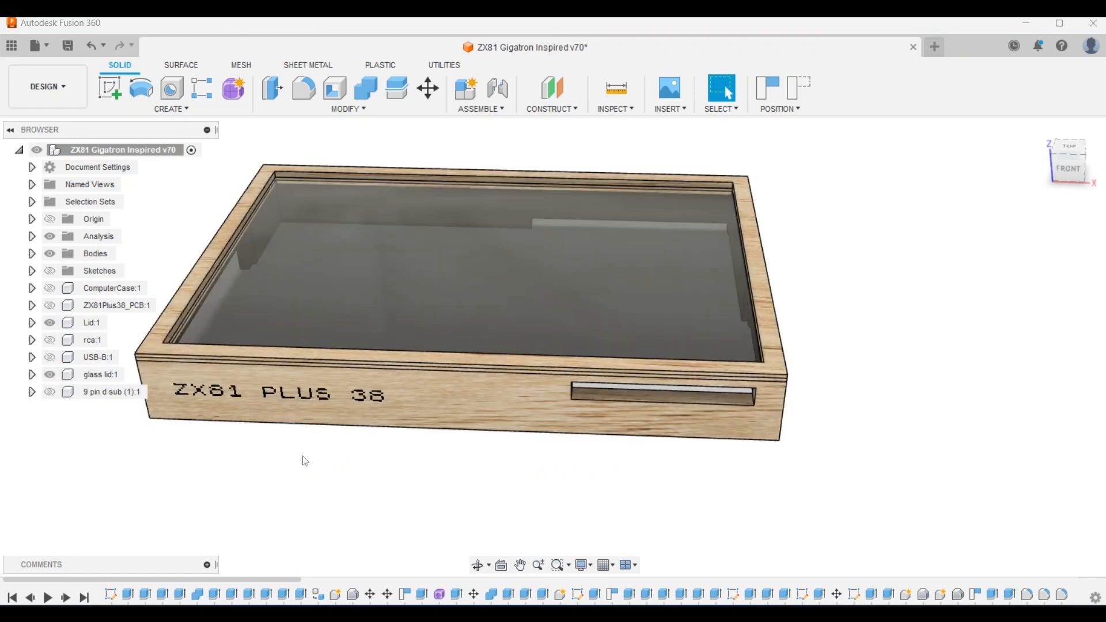
drag(305, 460, 642, 402)
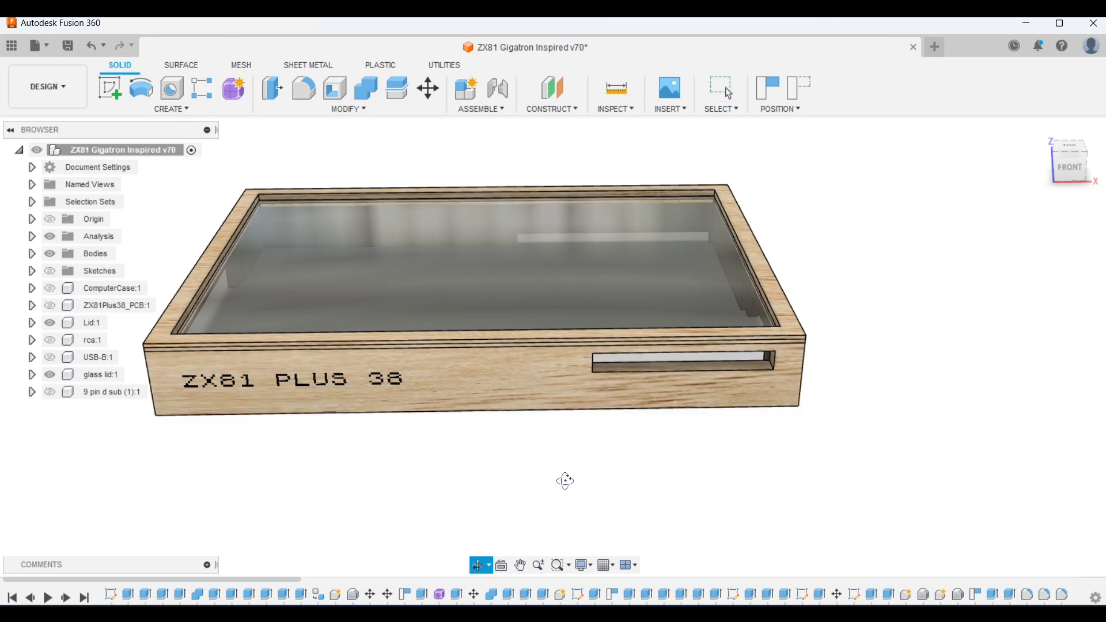
drag(564, 481, 519, 464)
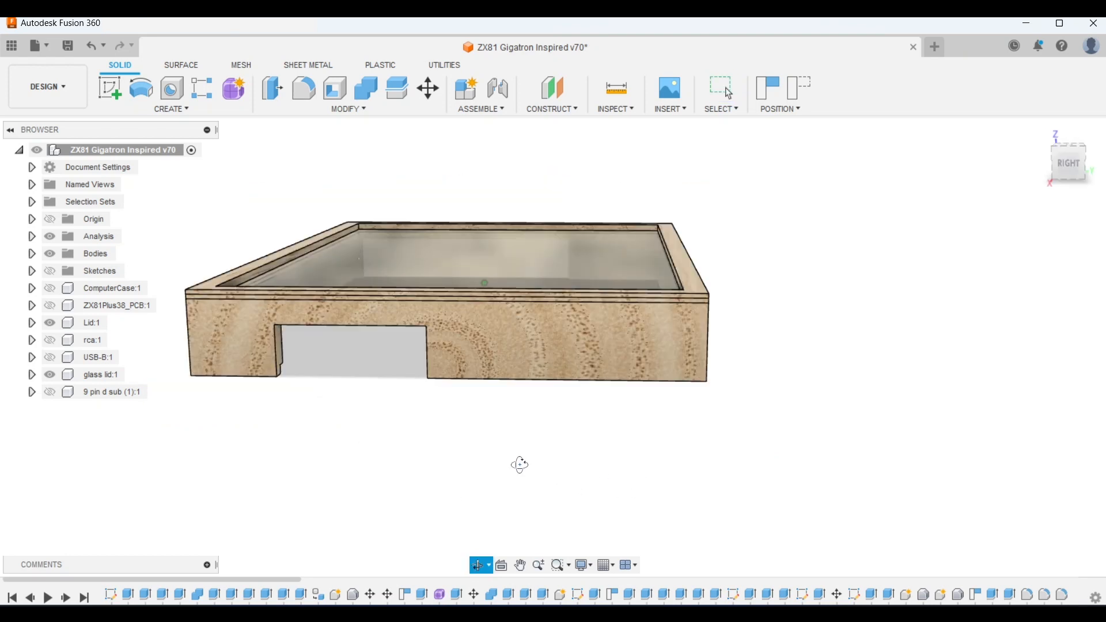
drag(519, 464, 708, 451)
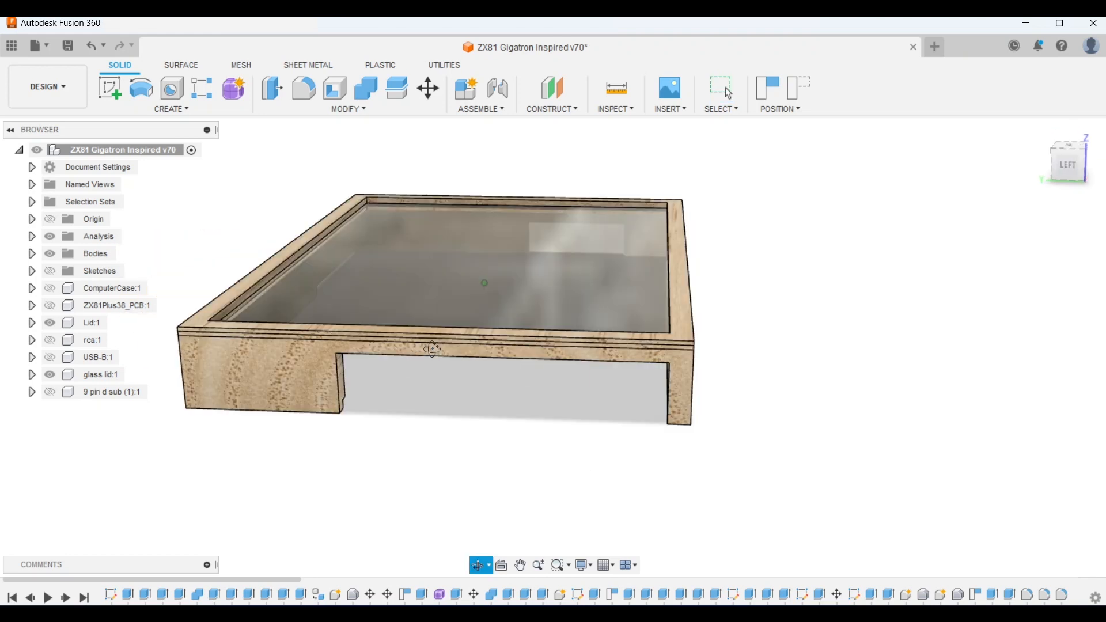
click(719, 87)
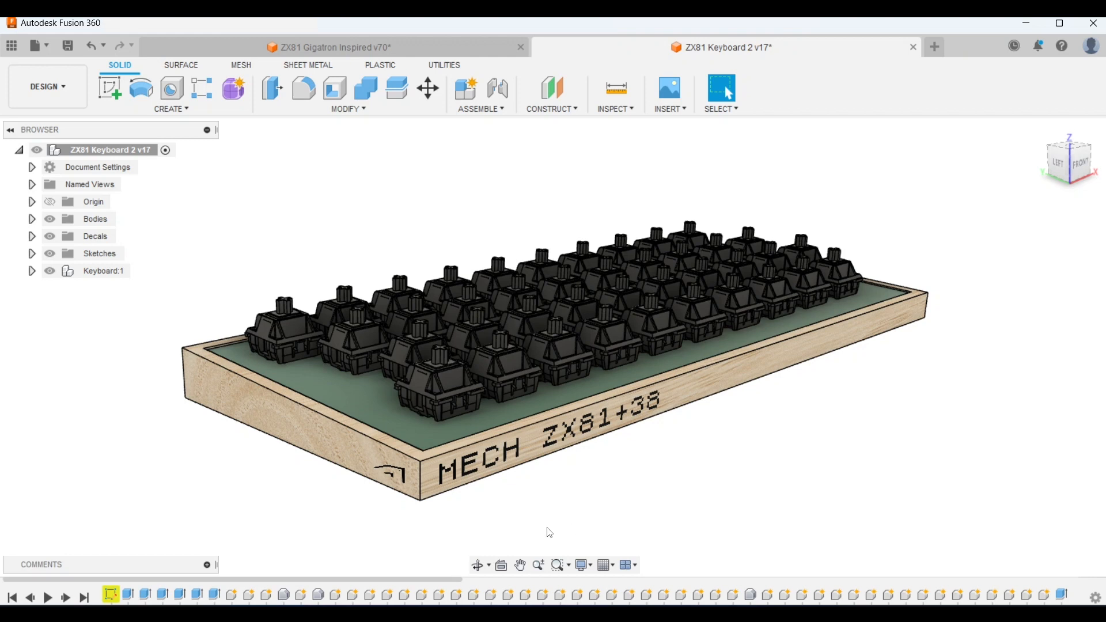
Orbit the ZX81 Keyboard 2 model to look down on the mechanical switch grid.
click(479, 564)
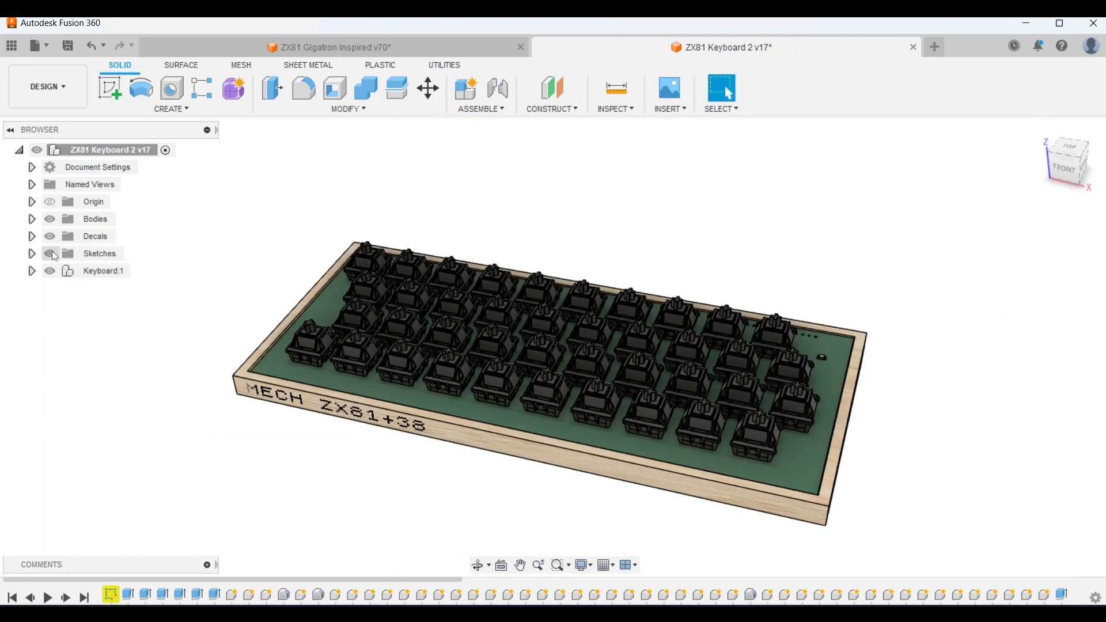
click(49, 271)
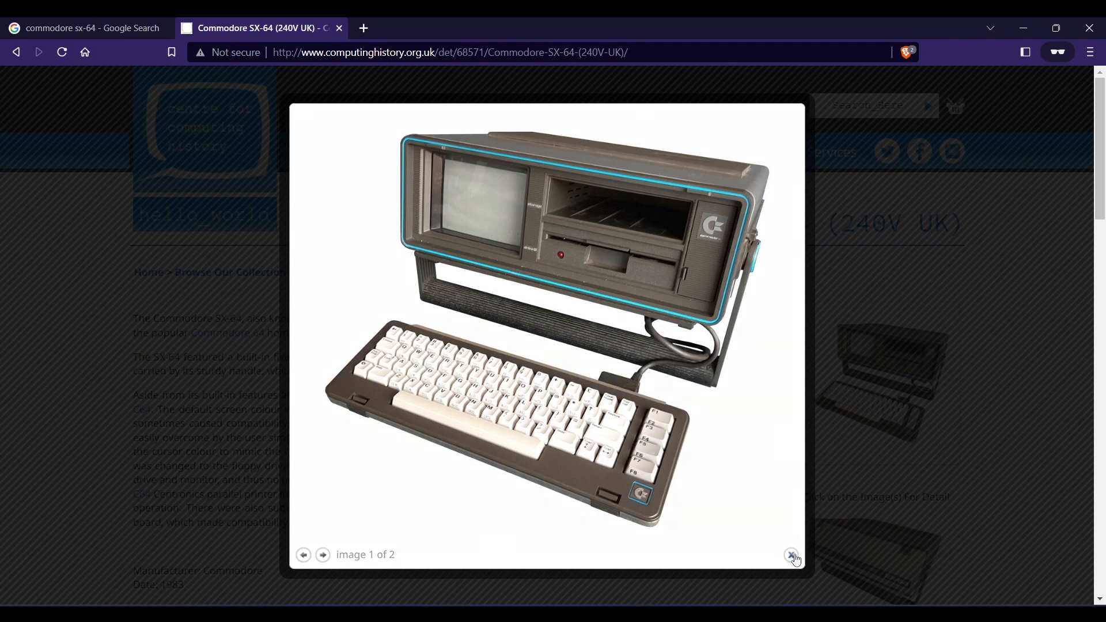
Close the Commodore SX-64 photo and preview other images of the folding 5-inch monitor.
click(791, 556)
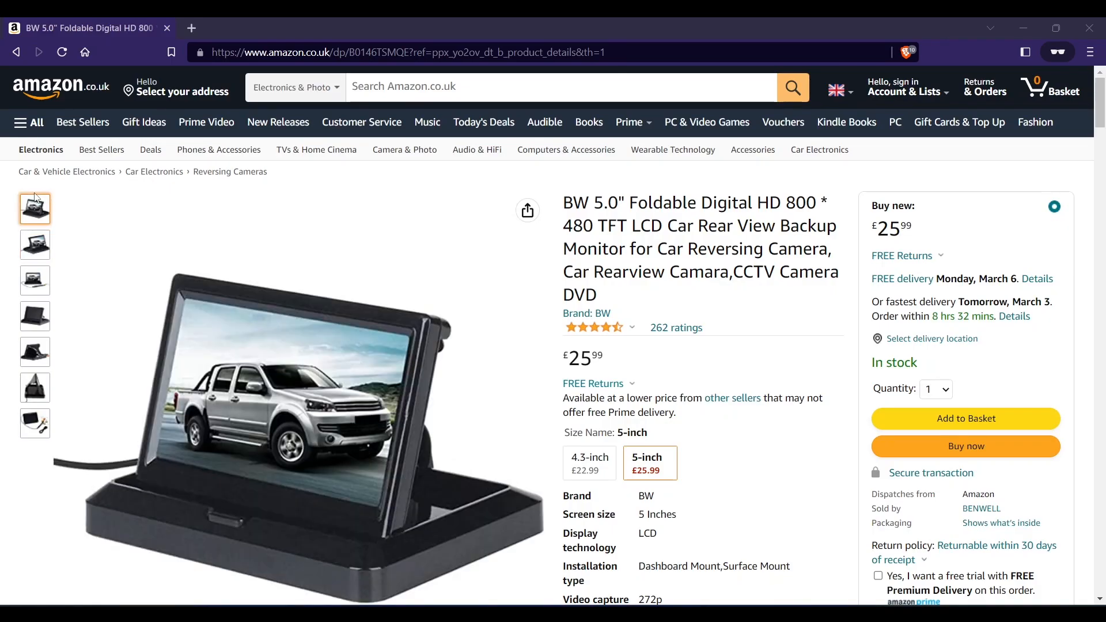
click(33, 280)
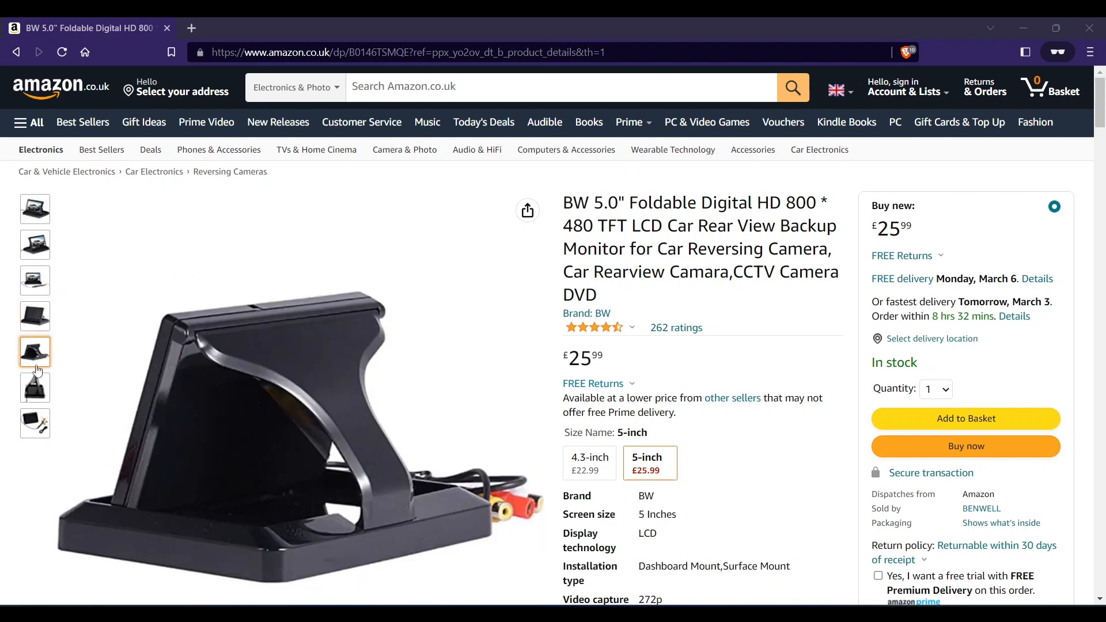
click(35, 422)
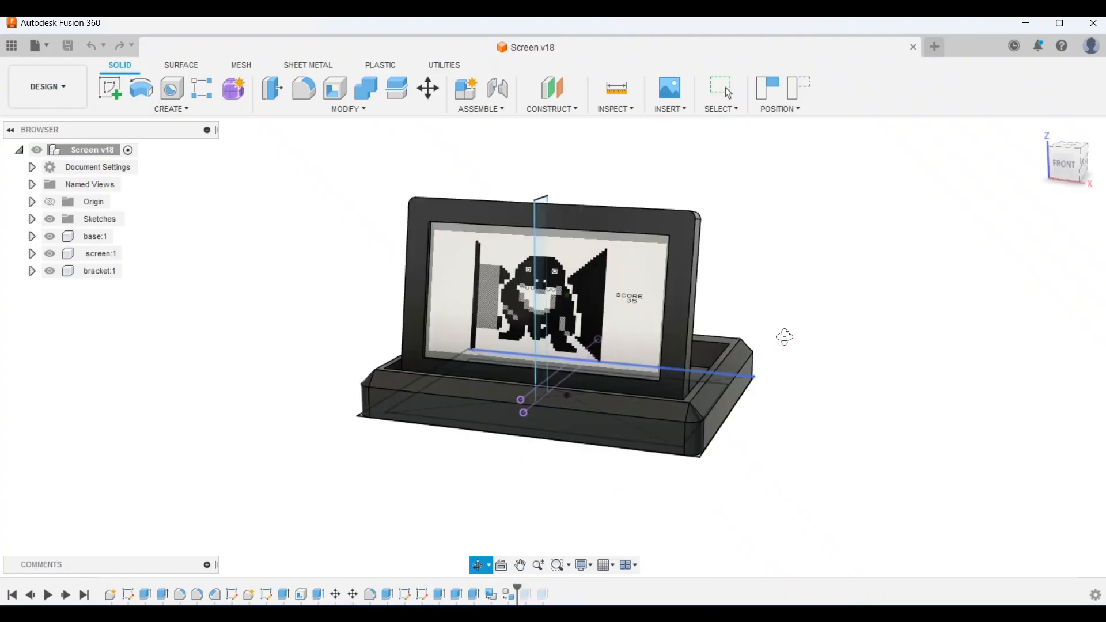
drag(785, 336, 772, 395)
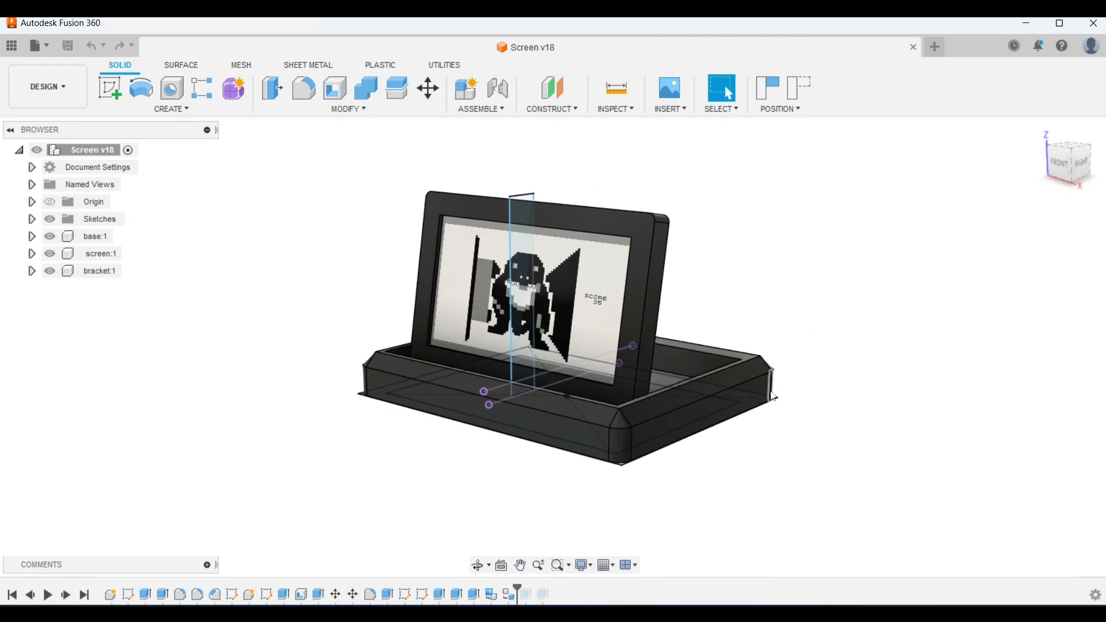
click(519, 564)
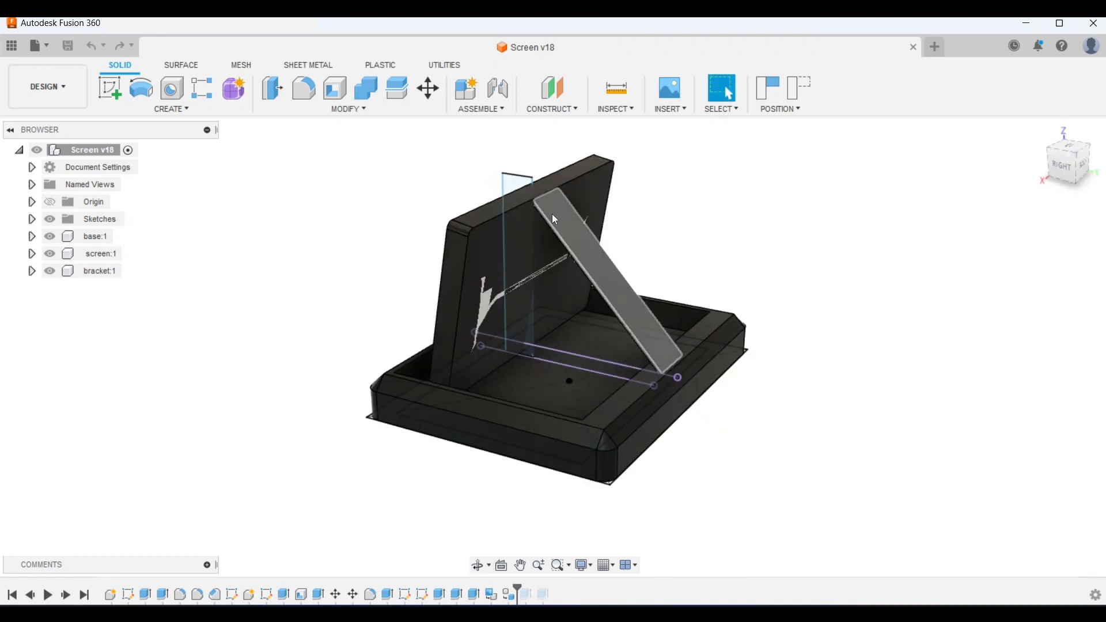
mouse_move(632, 315)
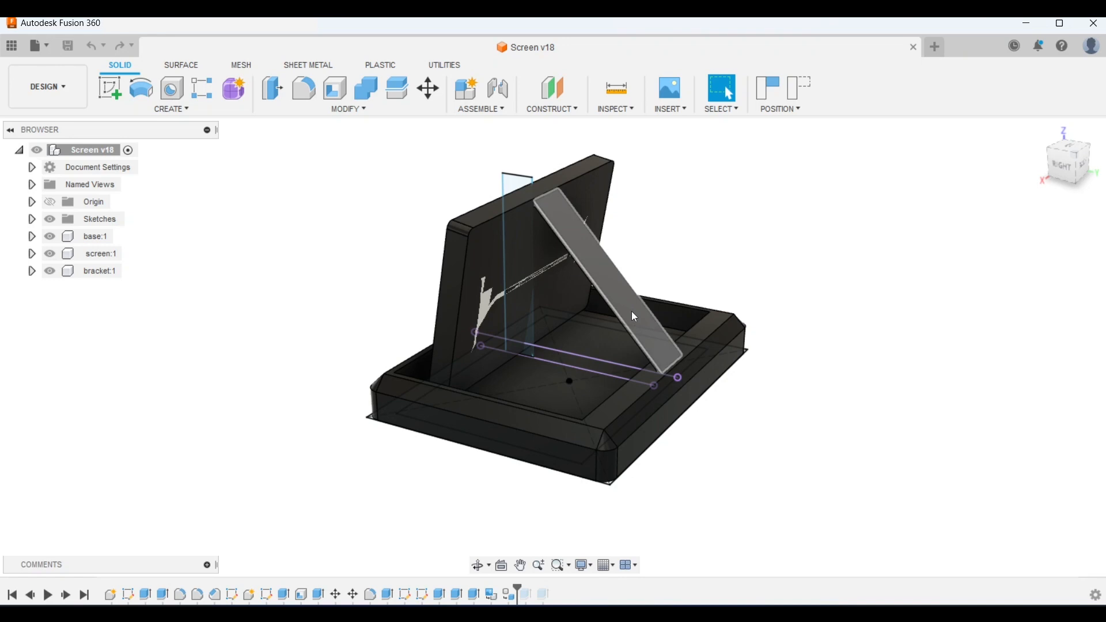
drag(632, 315, 533, 293)
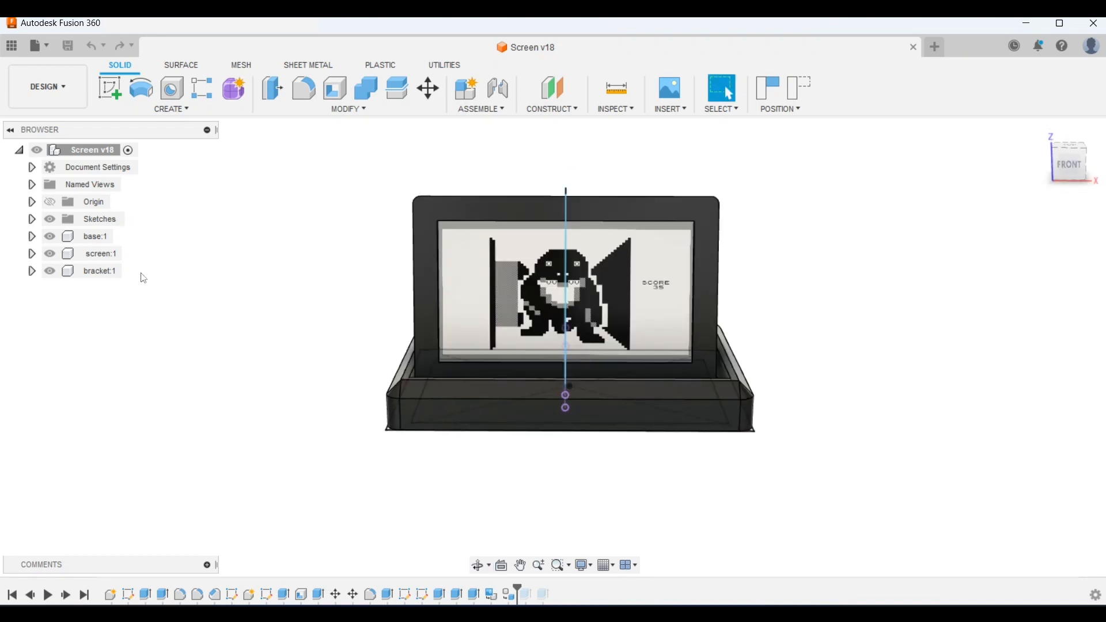
Bring up 'ZX81 case 3 & screen v31' and orbit to view its side connector, back and ports.
click(721, 47)
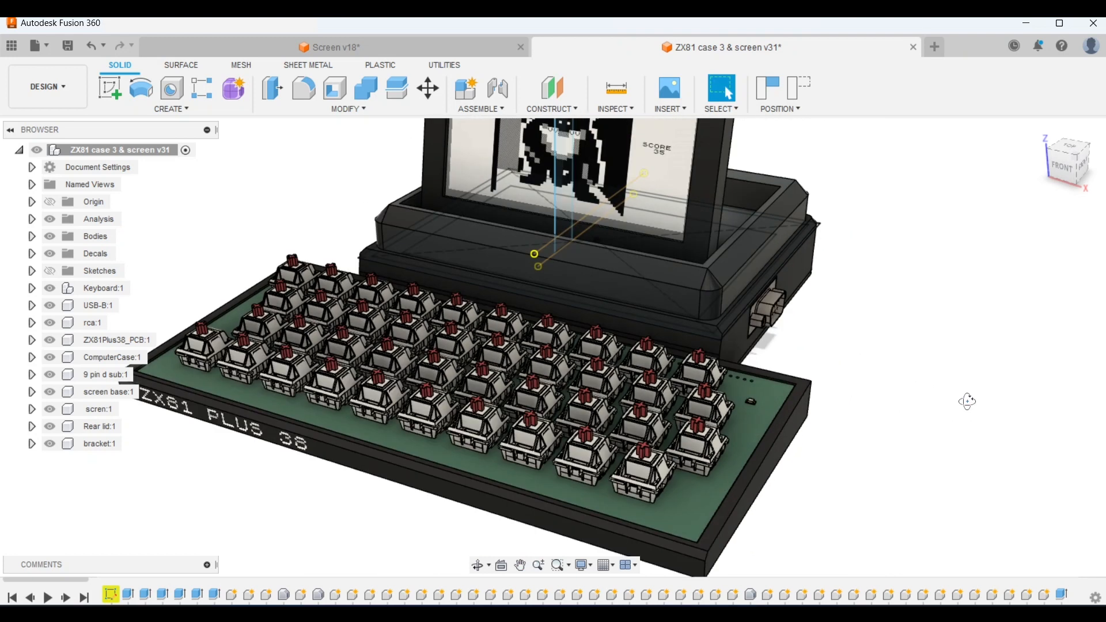
drag(966, 401, 852, 427)
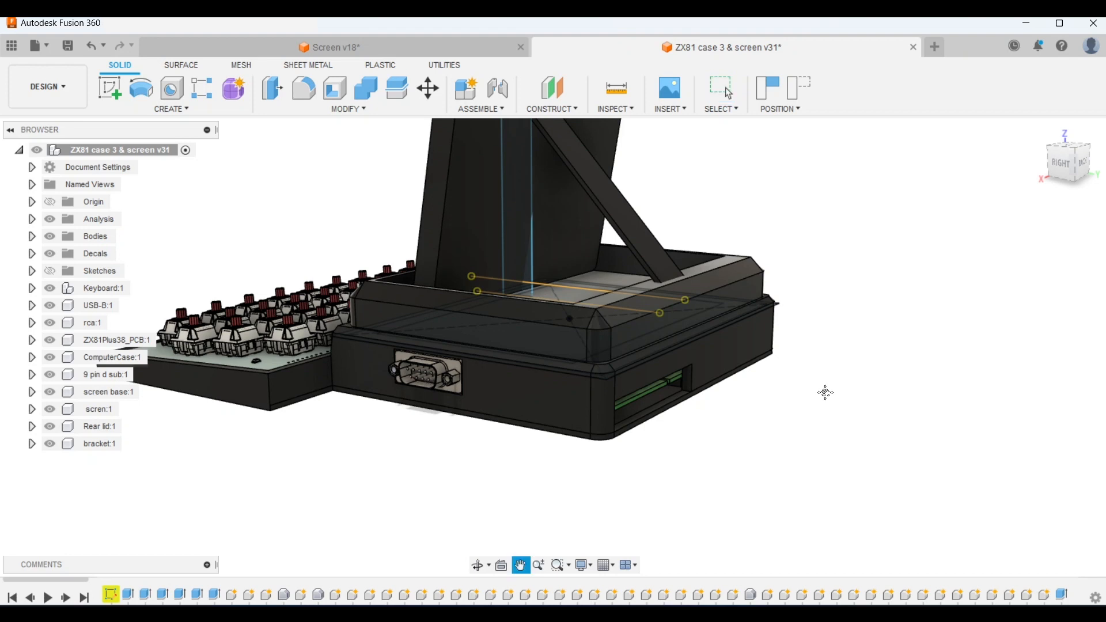
drag(824, 391, 694, 435)
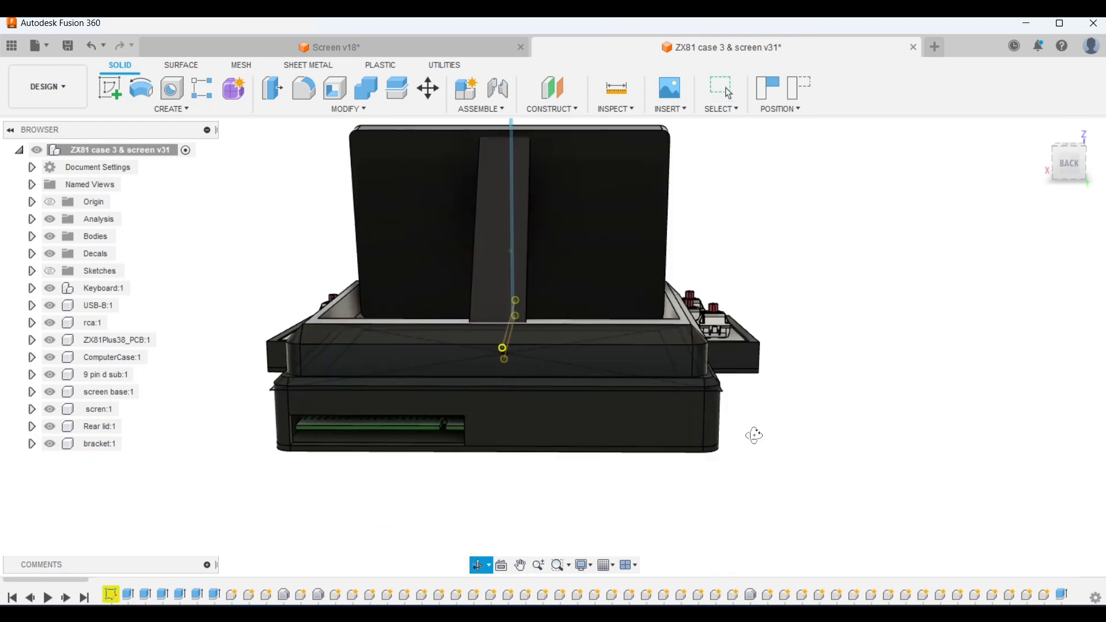
drag(753, 435, 620, 493)
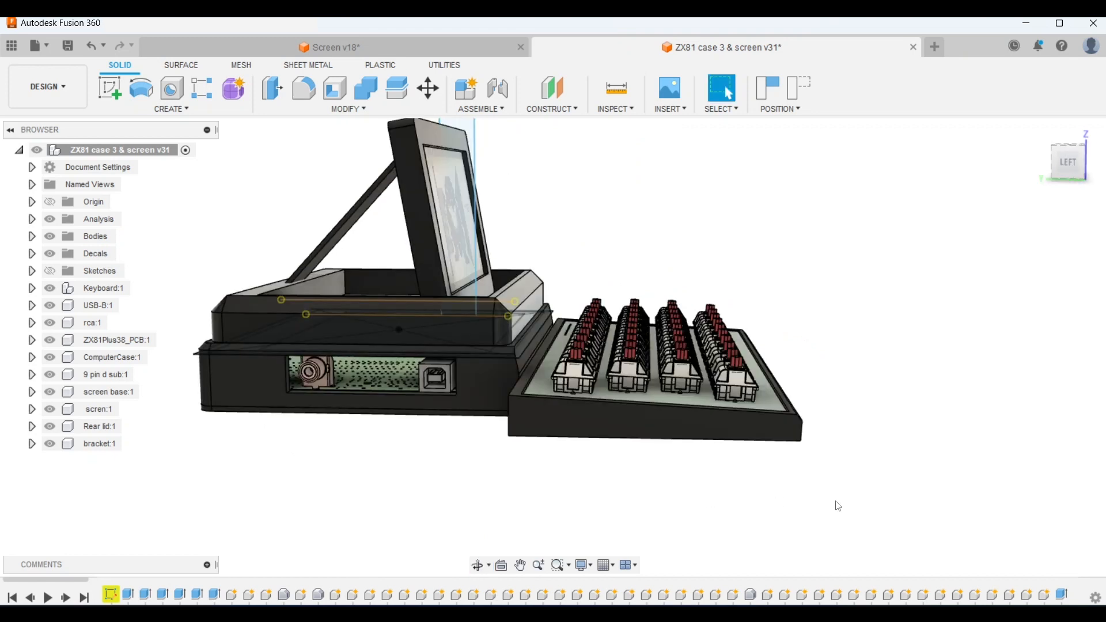
mouse_move(733, 222)
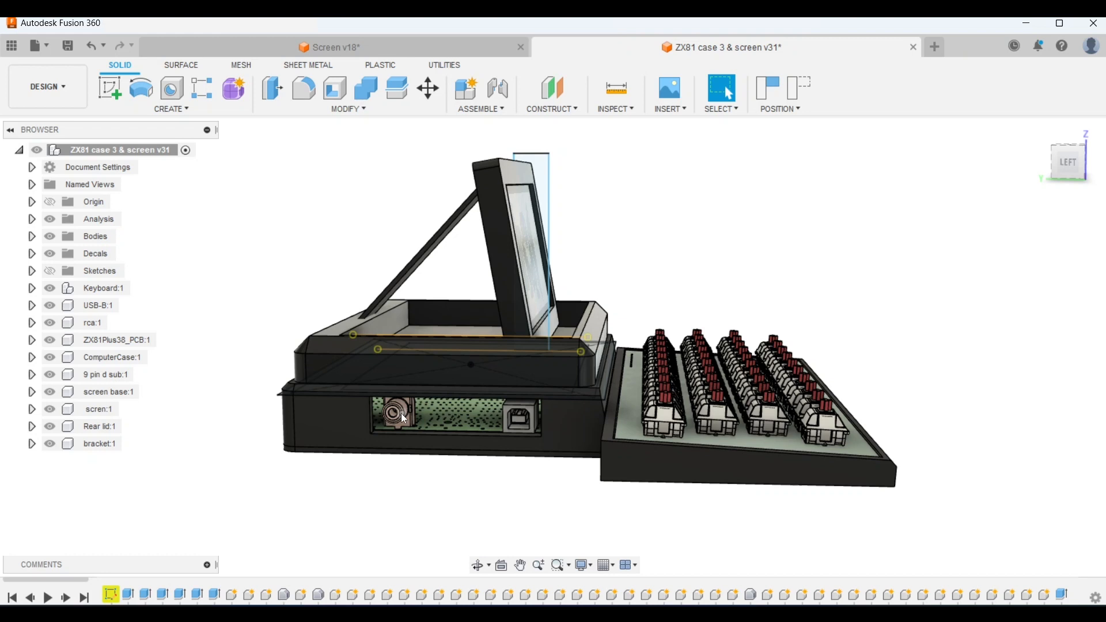
mouse_move(483, 421)
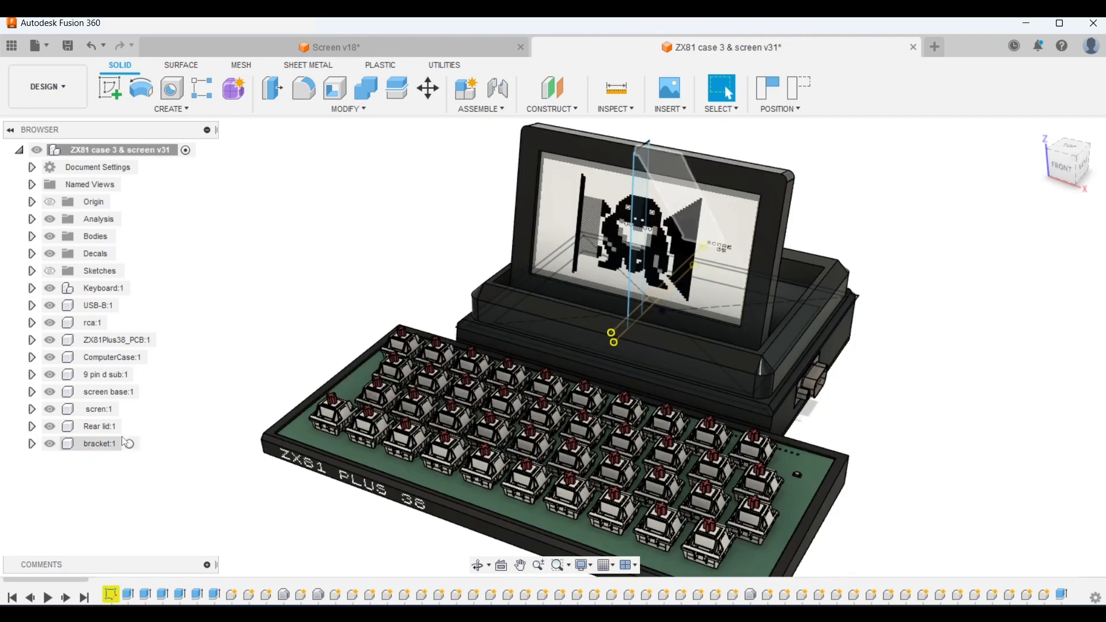
Hide screen:1 via the Browser so only the keyboard and computer case remain.
click(98, 409)
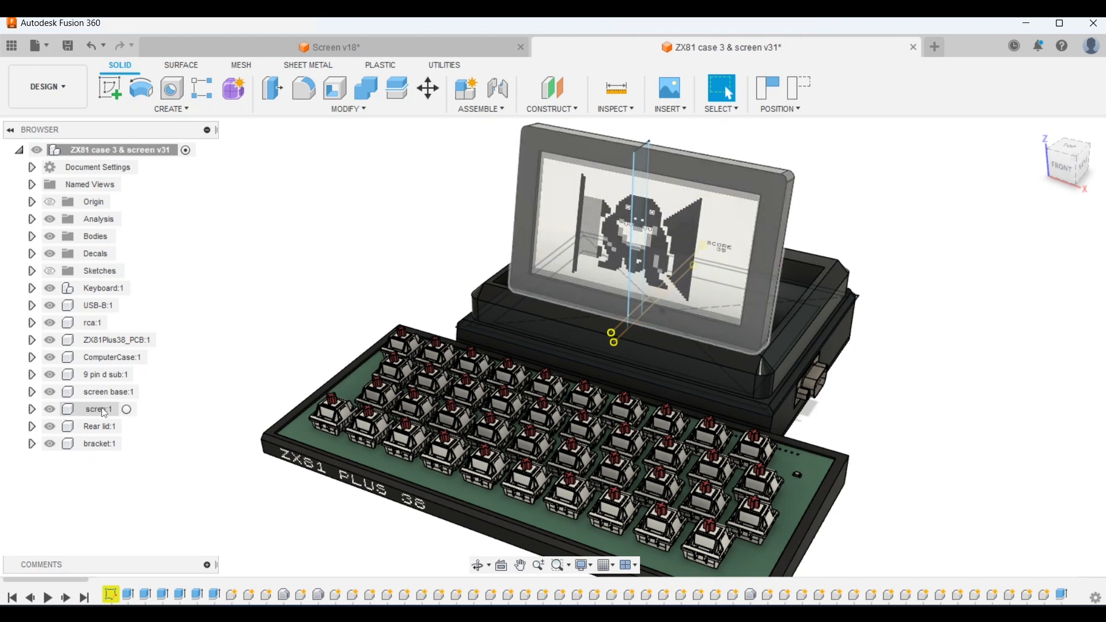
right_click(97, 409)
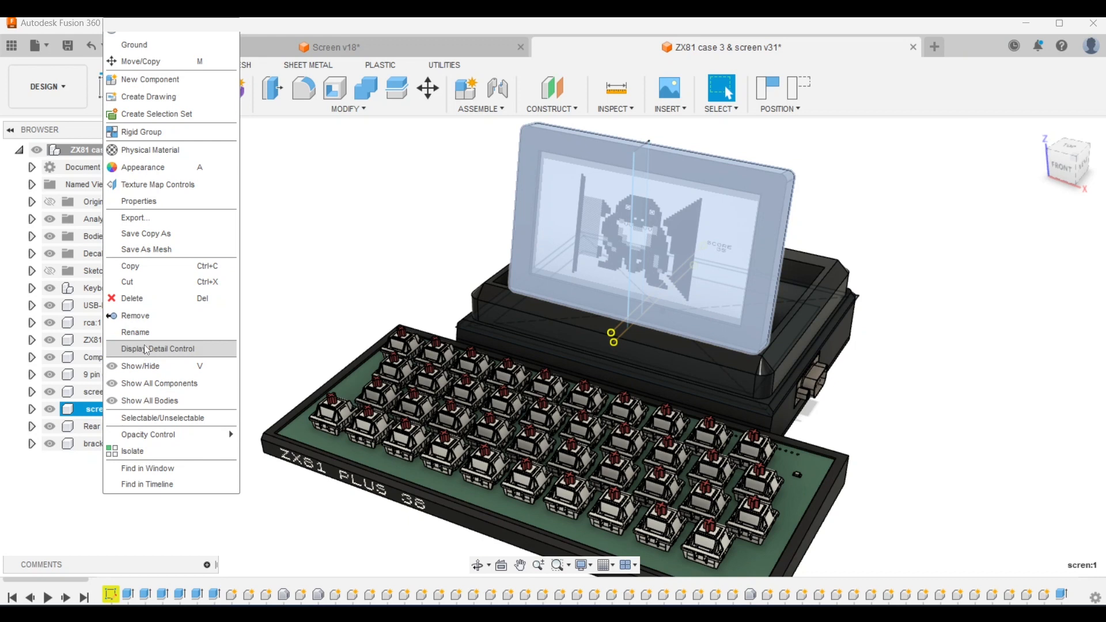
click(135, 332)
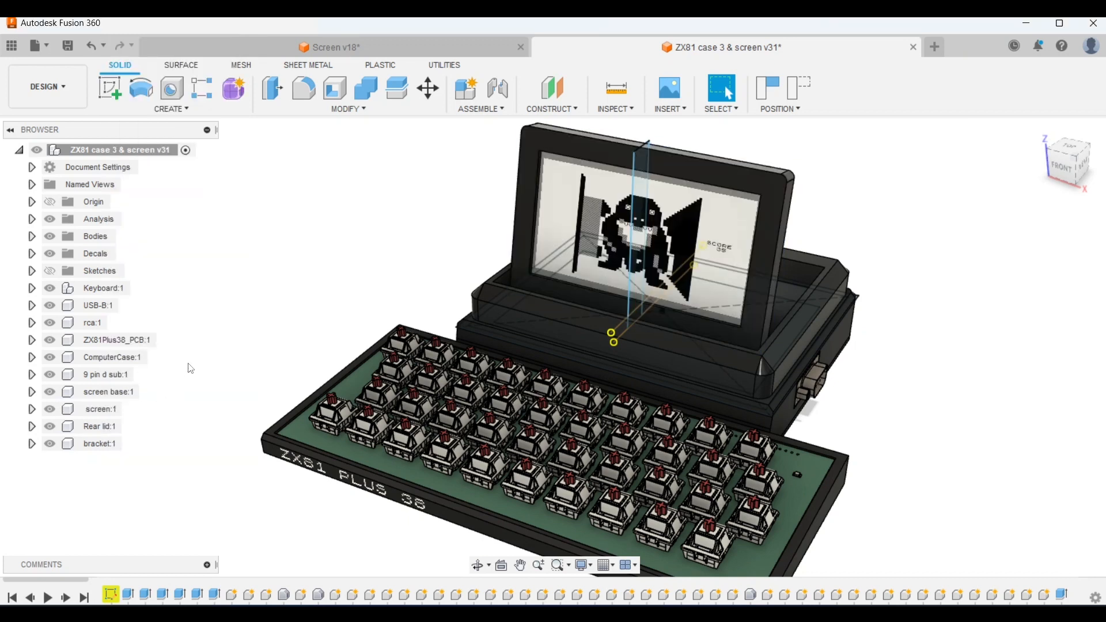
click(101, 409)
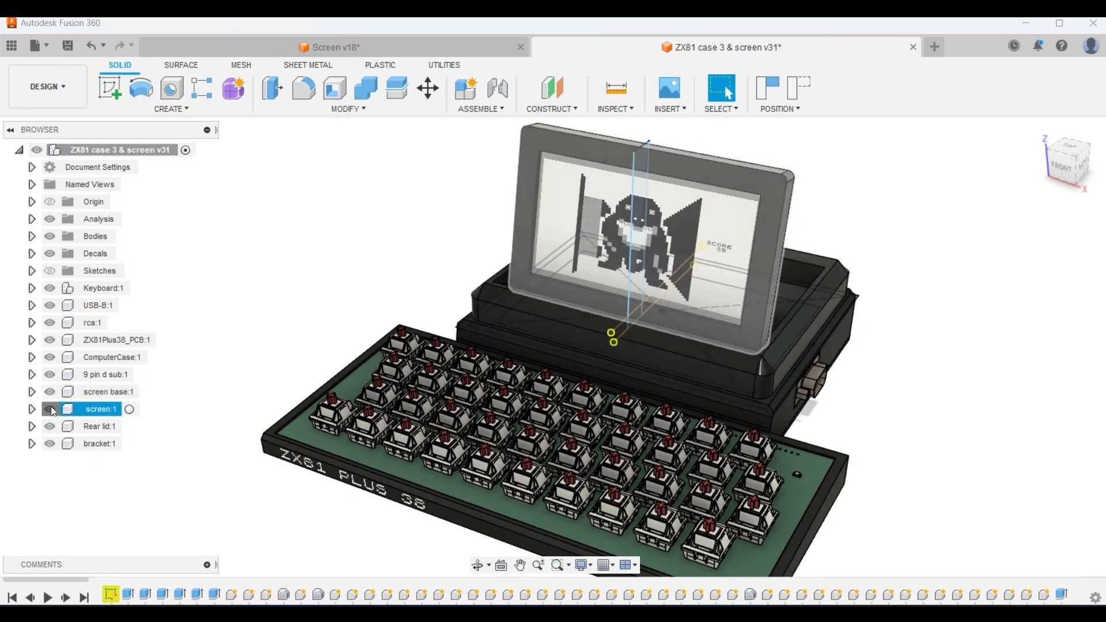
click(50, 409)
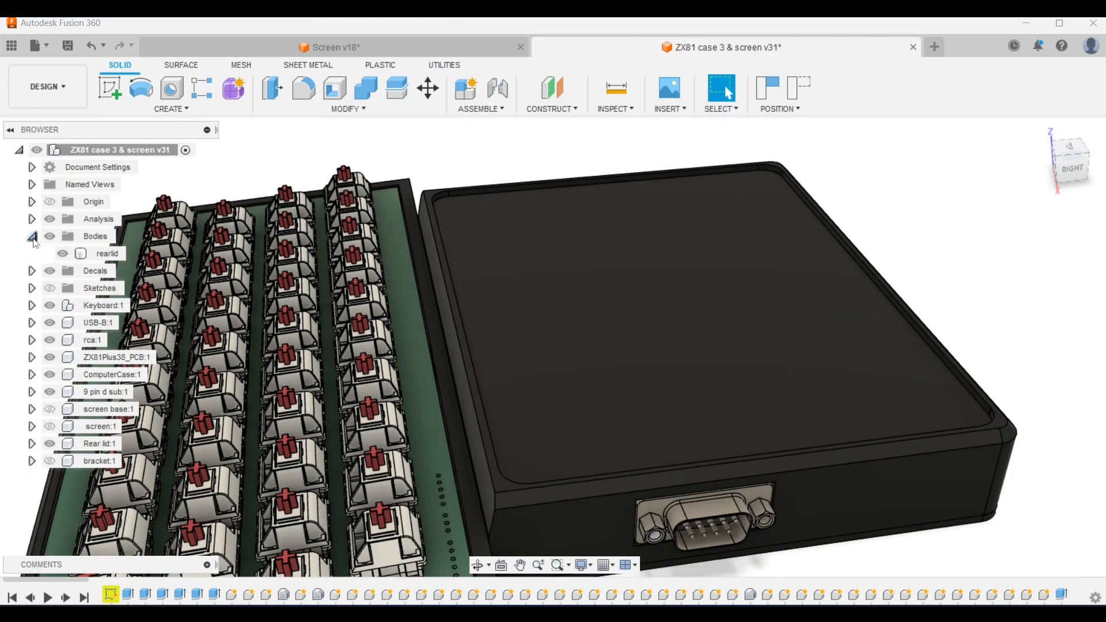
Hide the rear lid and orbit around the exposed circuit board and connectors.
click(63, 254)
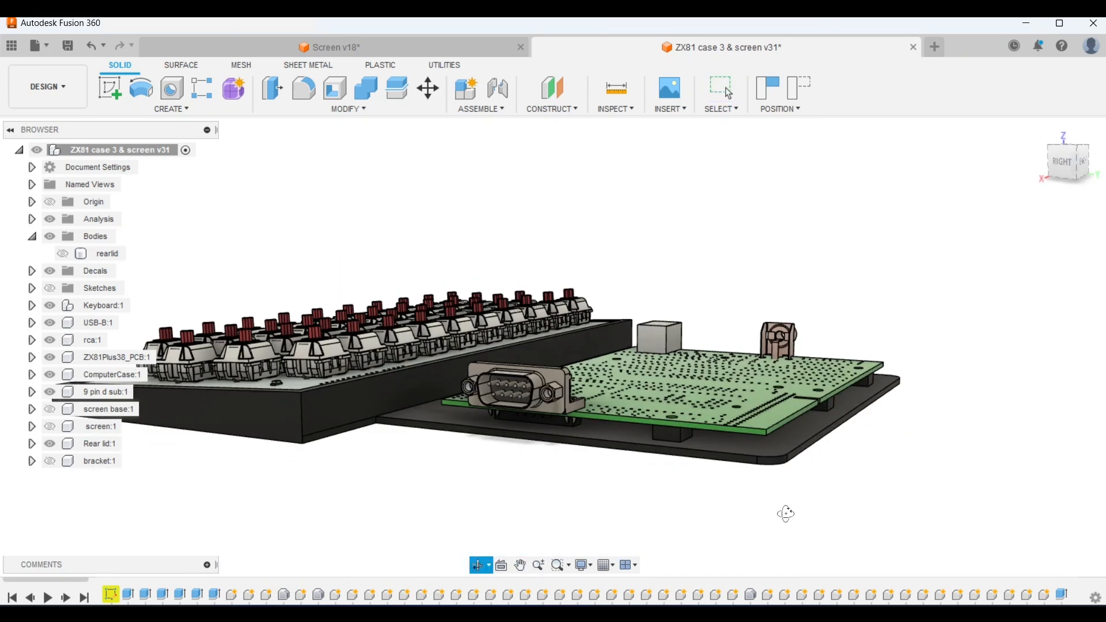
drag(784, 513, 767, 510)
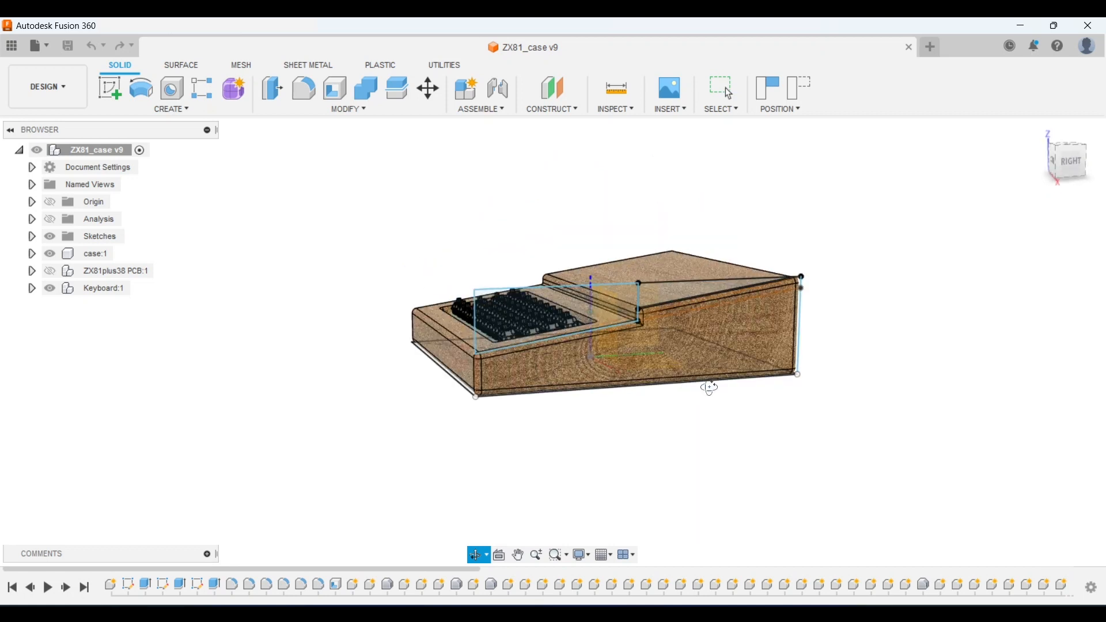
Orbit the wooden ZX81_case v9 to view it from the front and other side.
drag(708, 386, 840, 388)
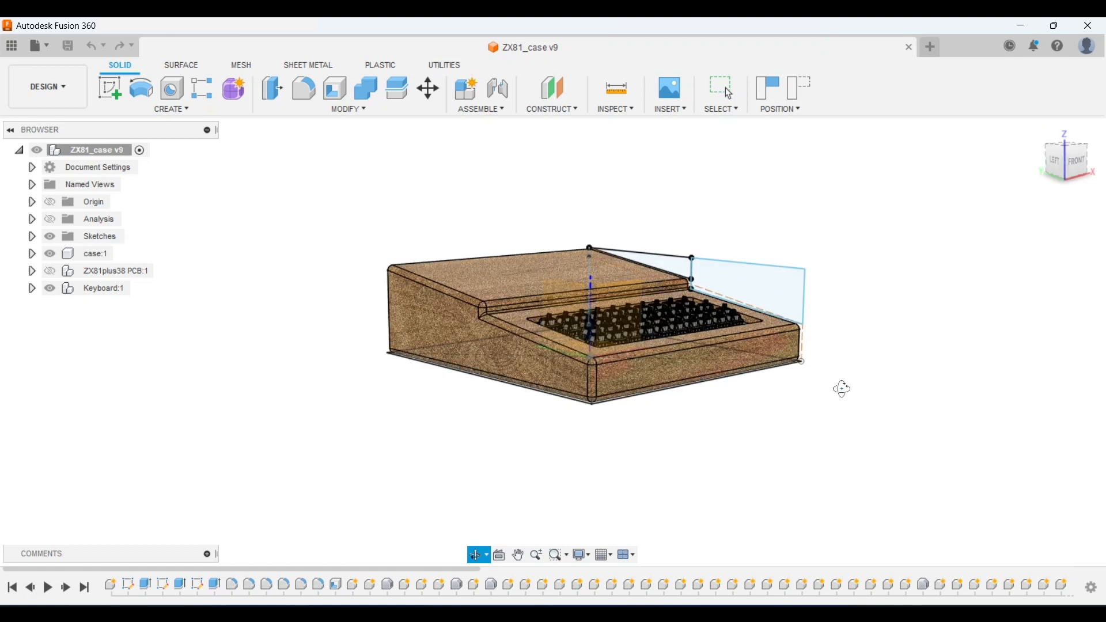
drag(840, 388, 872, 392)
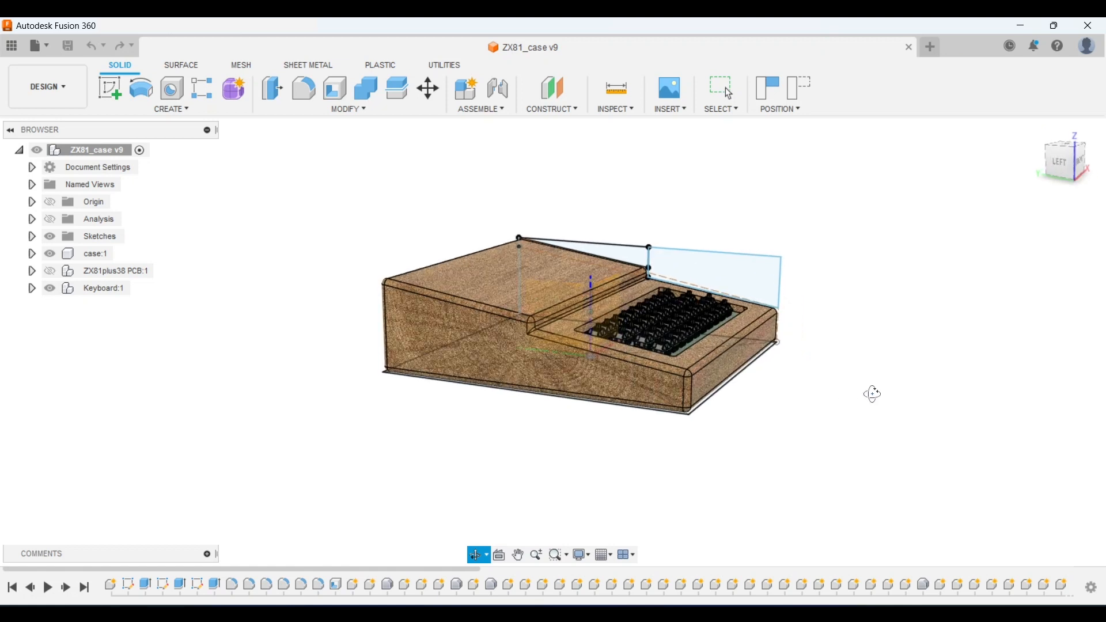